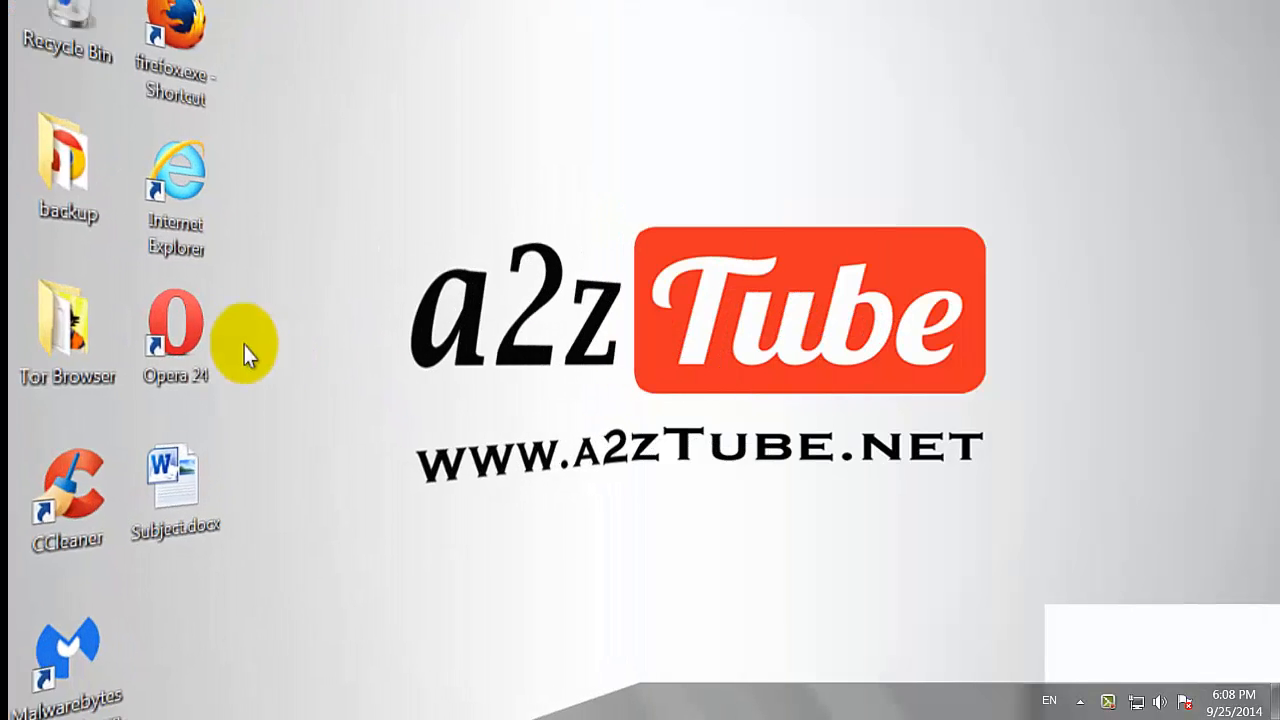
- Launch Opera from the desktop shortcut, landing on the Gmail sign-in page
{"action": "double_click", "coordinate": [176, 324]}
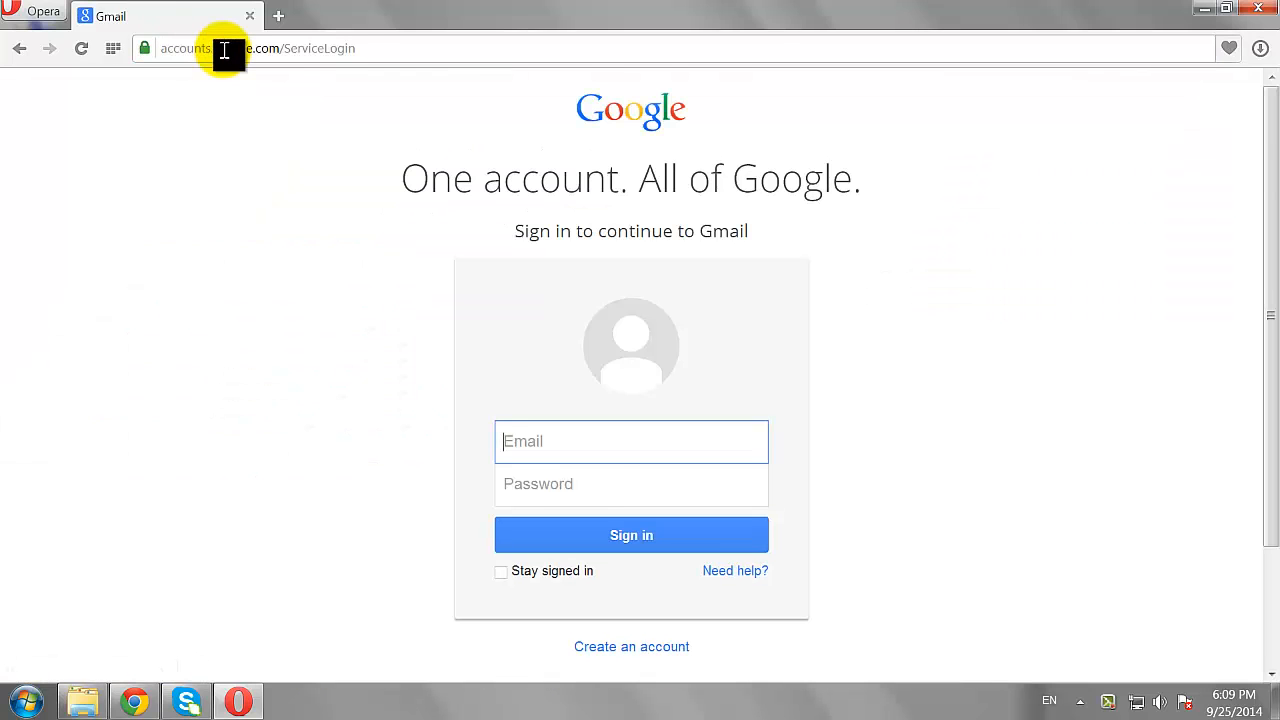
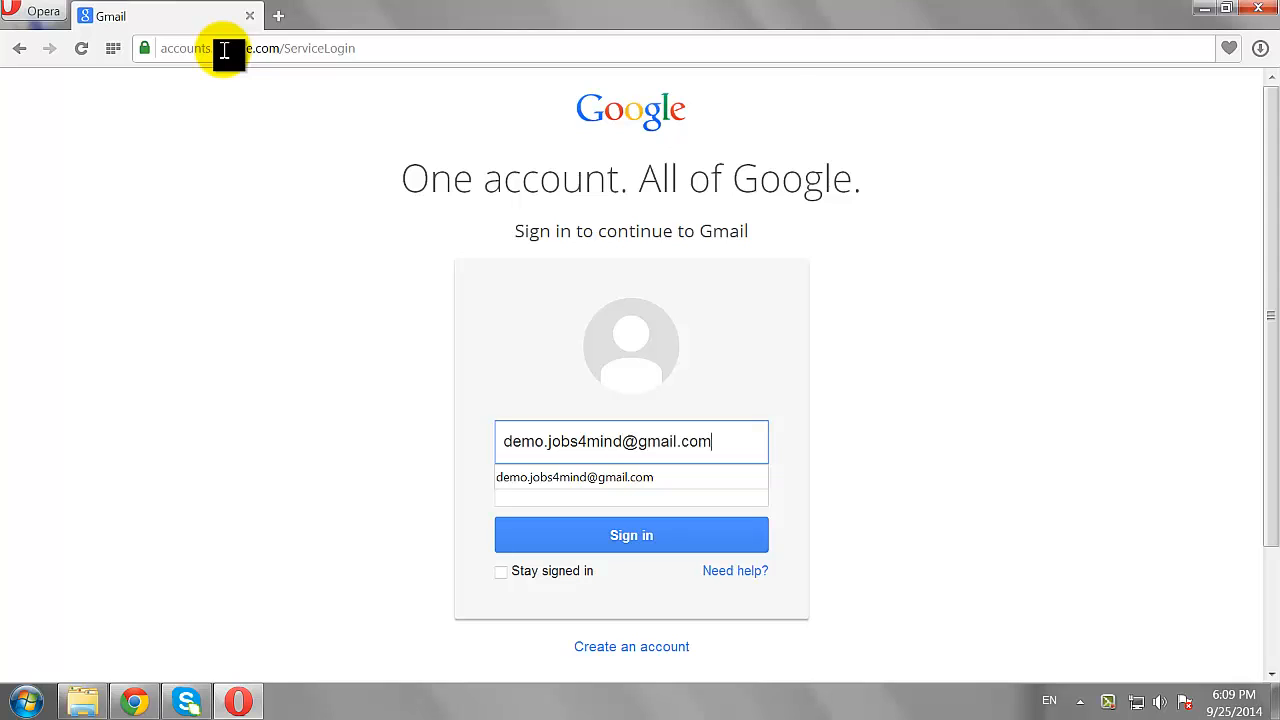
{"action": "left_click", "coordinate": [632, 536]}
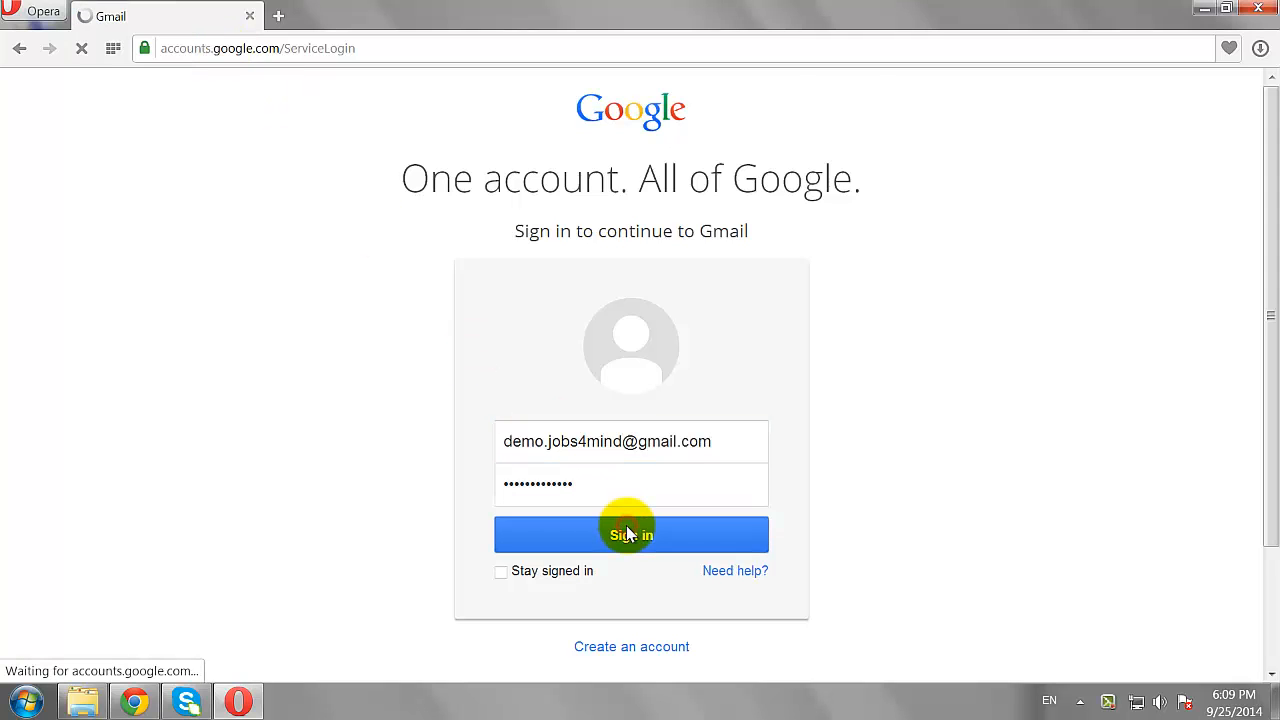
{"action": "left_click", "coordinate": [632, 534]}
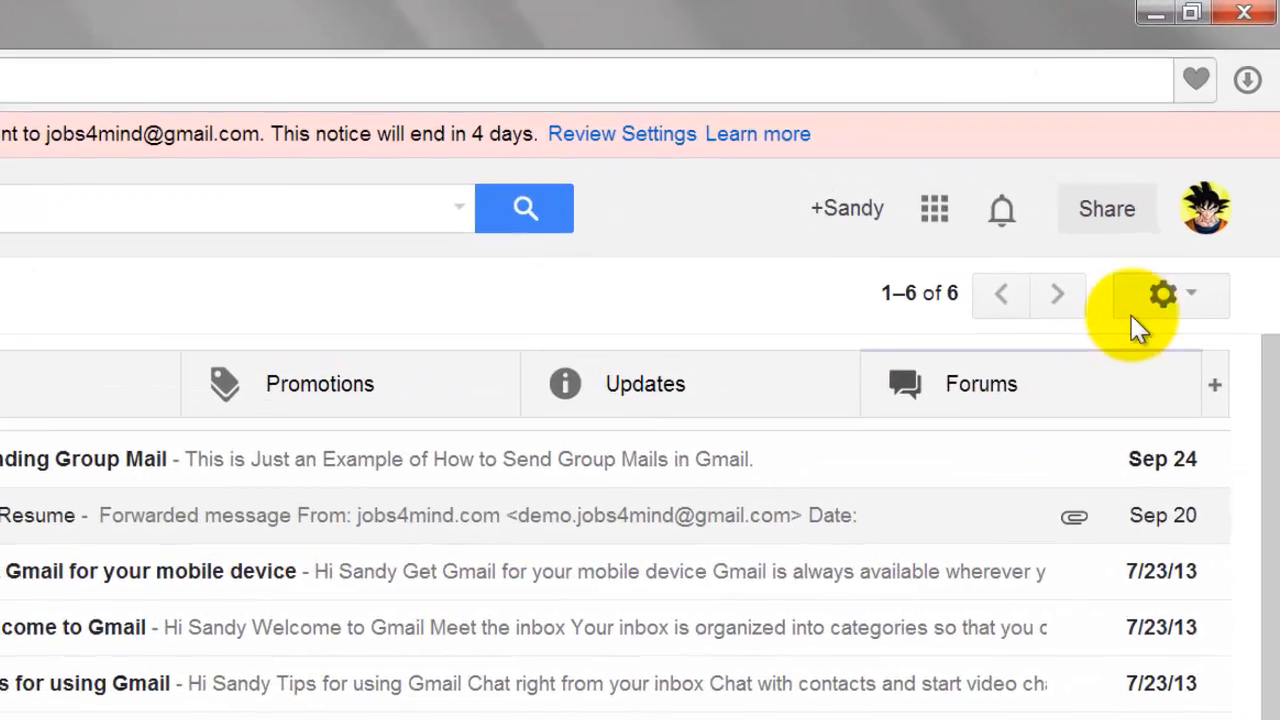
- Reach the full Gmail settings page via the gear menu
{"action": "left_click", "coordinate": [1162, 292]}
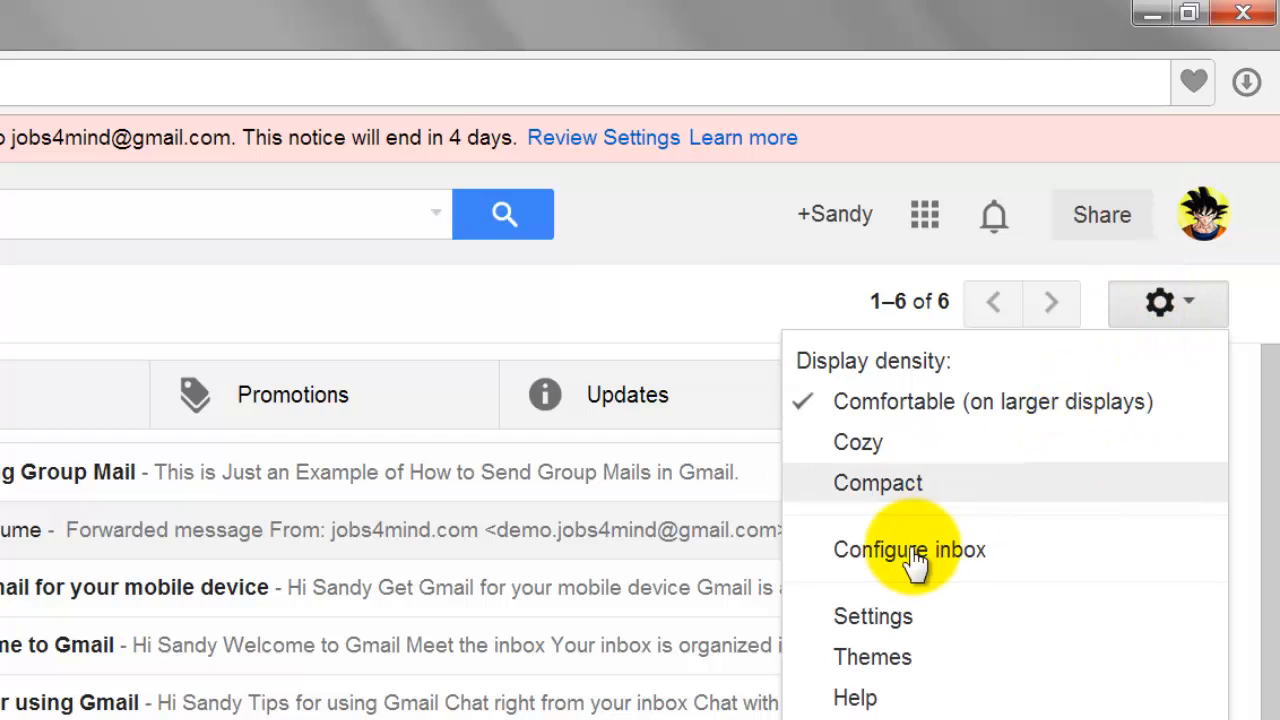
{"action": "left_click", "coordinate": [908, 548]}
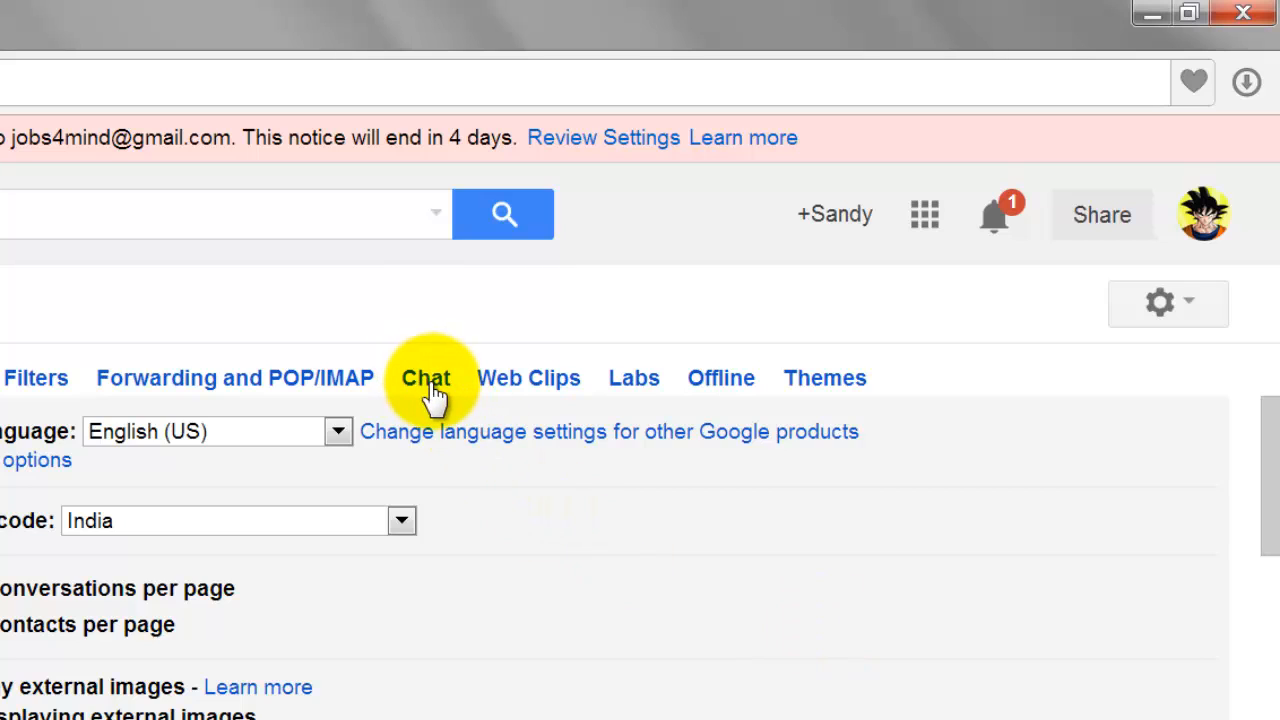
- Select 'Chat on' in the Chat settings and save the change
{"action": "left_click", "coordinate": [424, 378]}
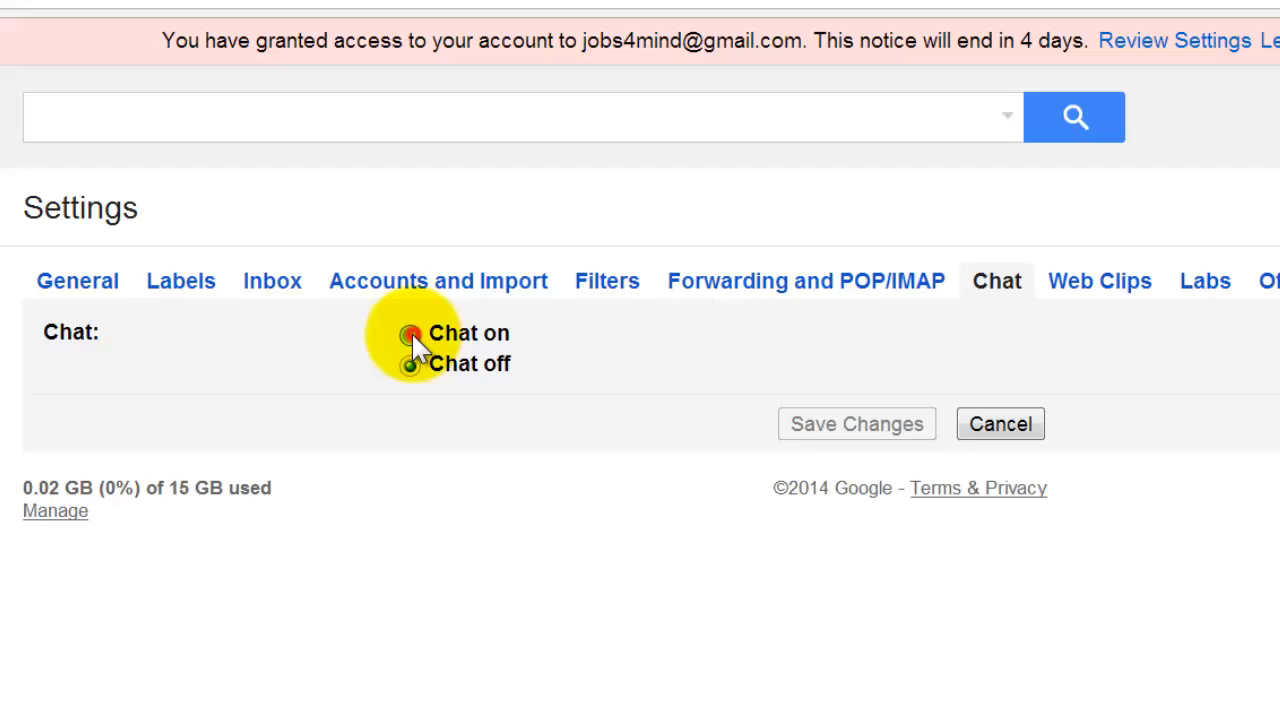
{"action": "left_click", "coordinate": [410, 332]}
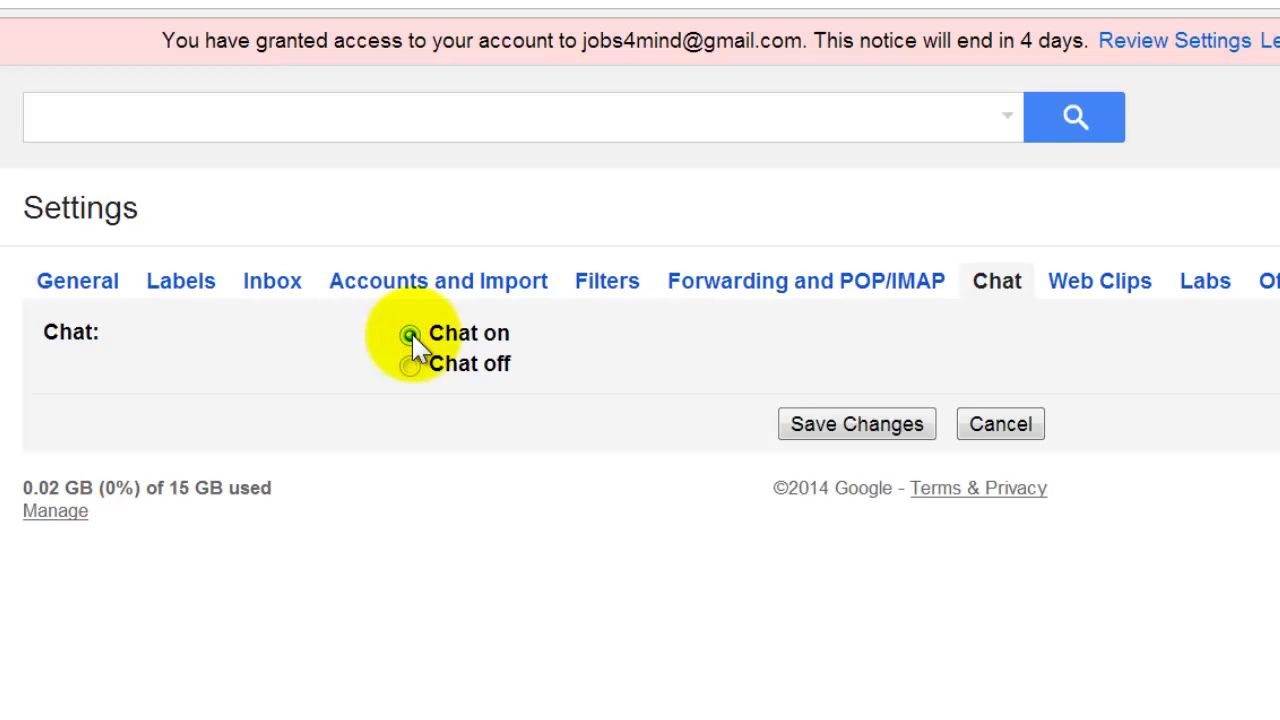
{"action": "left_click", "coordinate": [856, 424]}
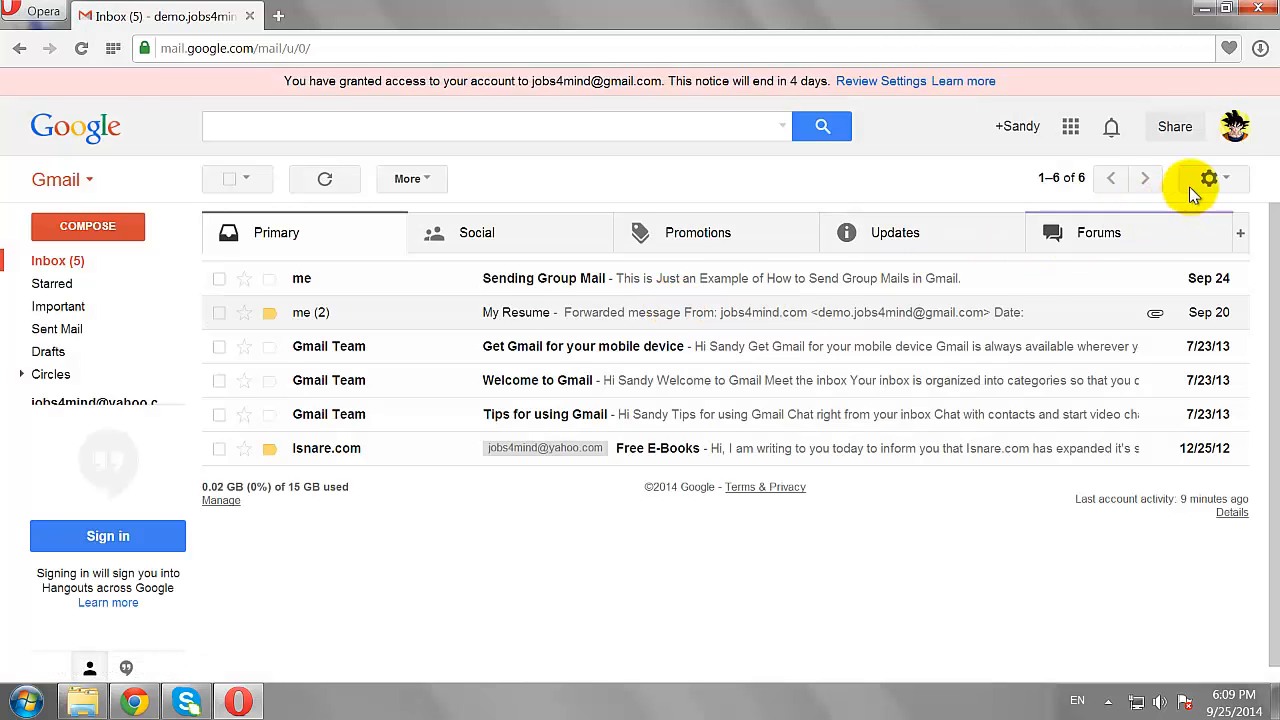
- Return to the Chat settings and confirm 'Chat on' remains selected
{"action": "left_click", "coordinate": [1208, 180]}
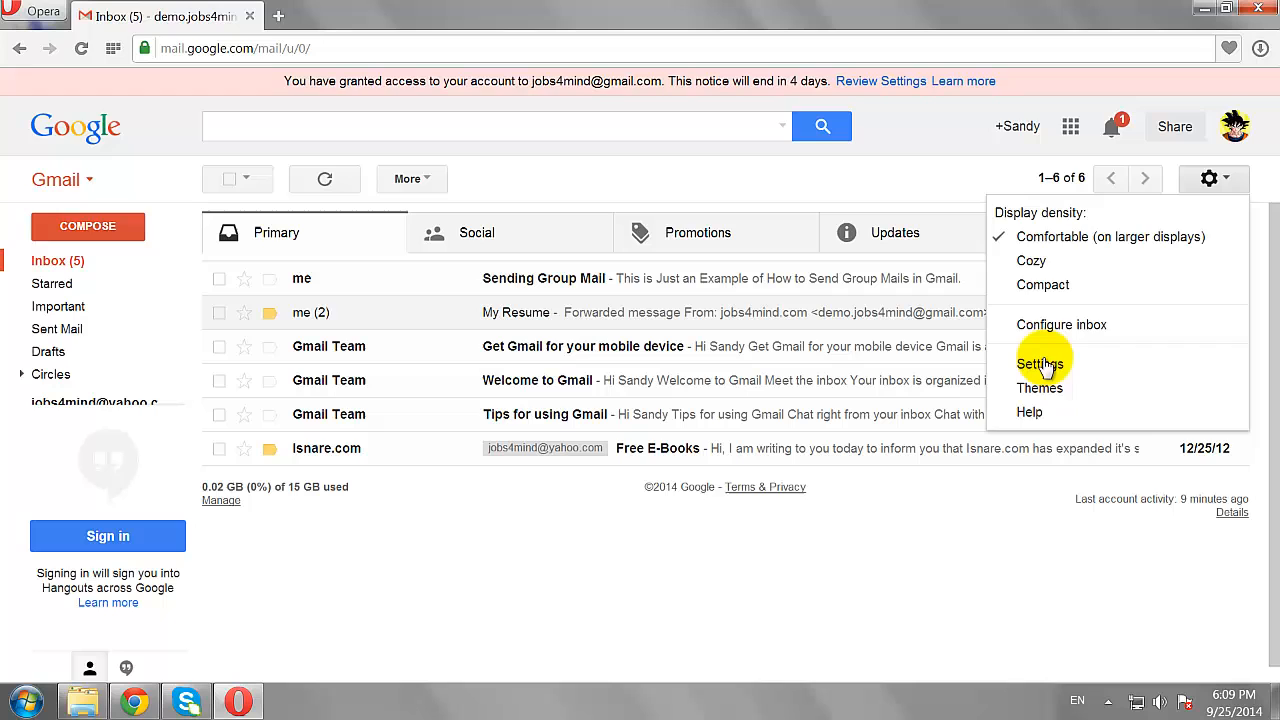
{"action": "left_click", "coordinate": [1042, 364]}
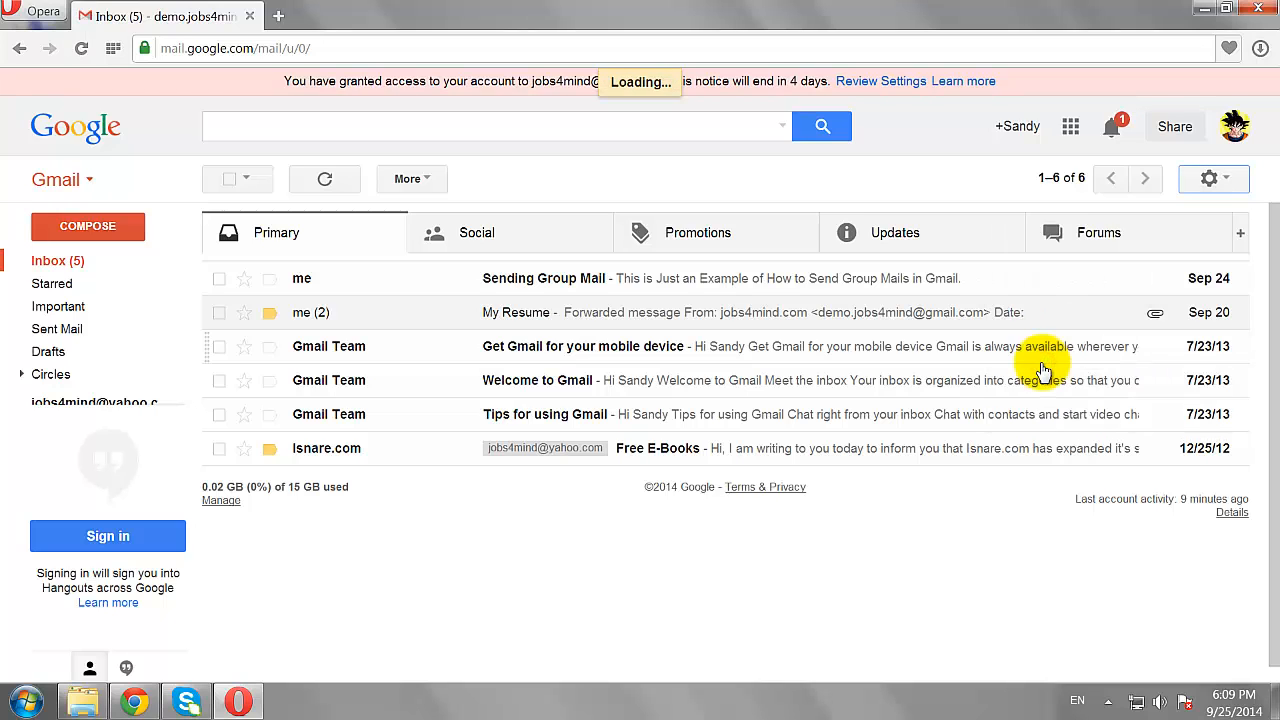
{"action": "left_click", "coordinate": [1214, 178]}
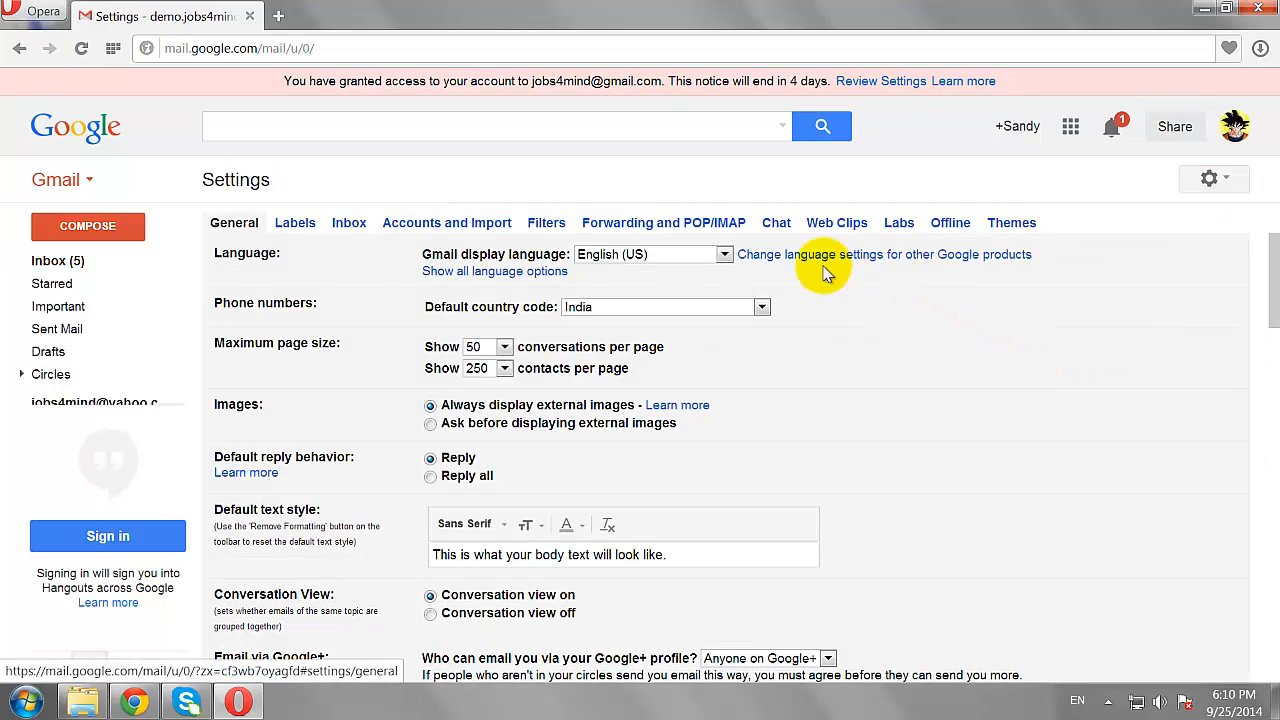
{"action": "left_click", "coordinate": [776, 222]}
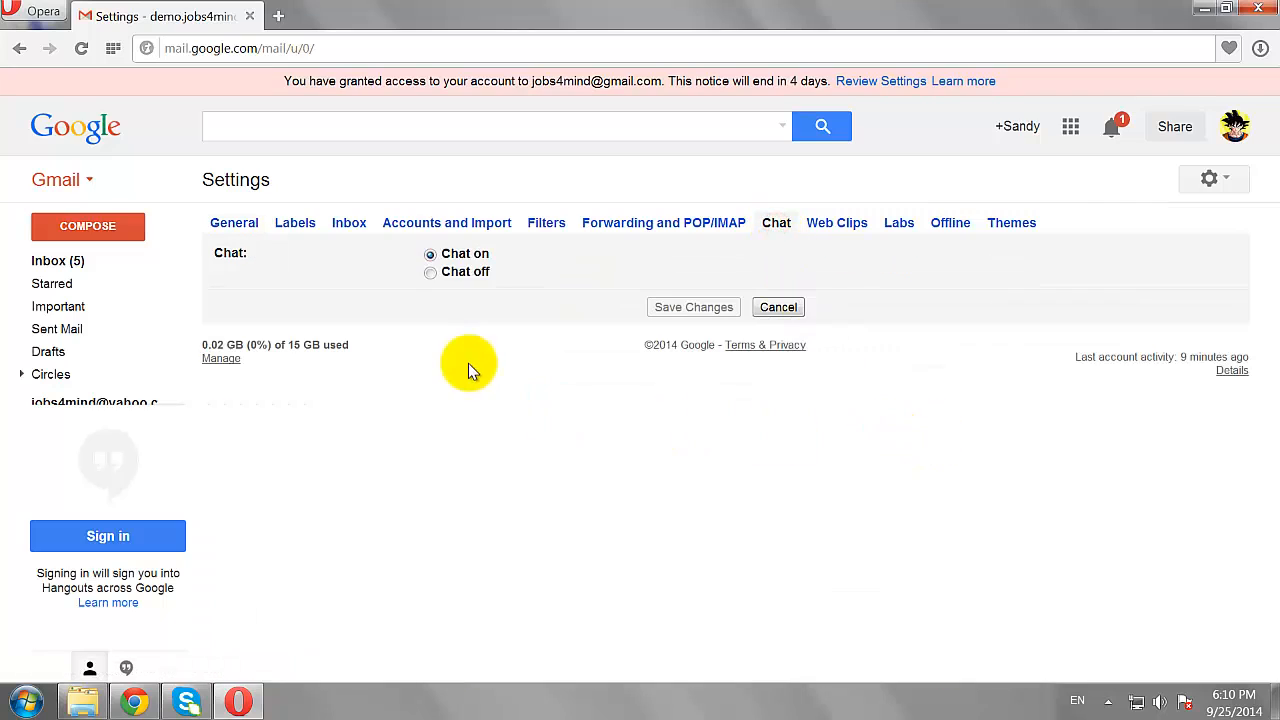
{"action": "mouse_move", "coordinate": [722, 472]}
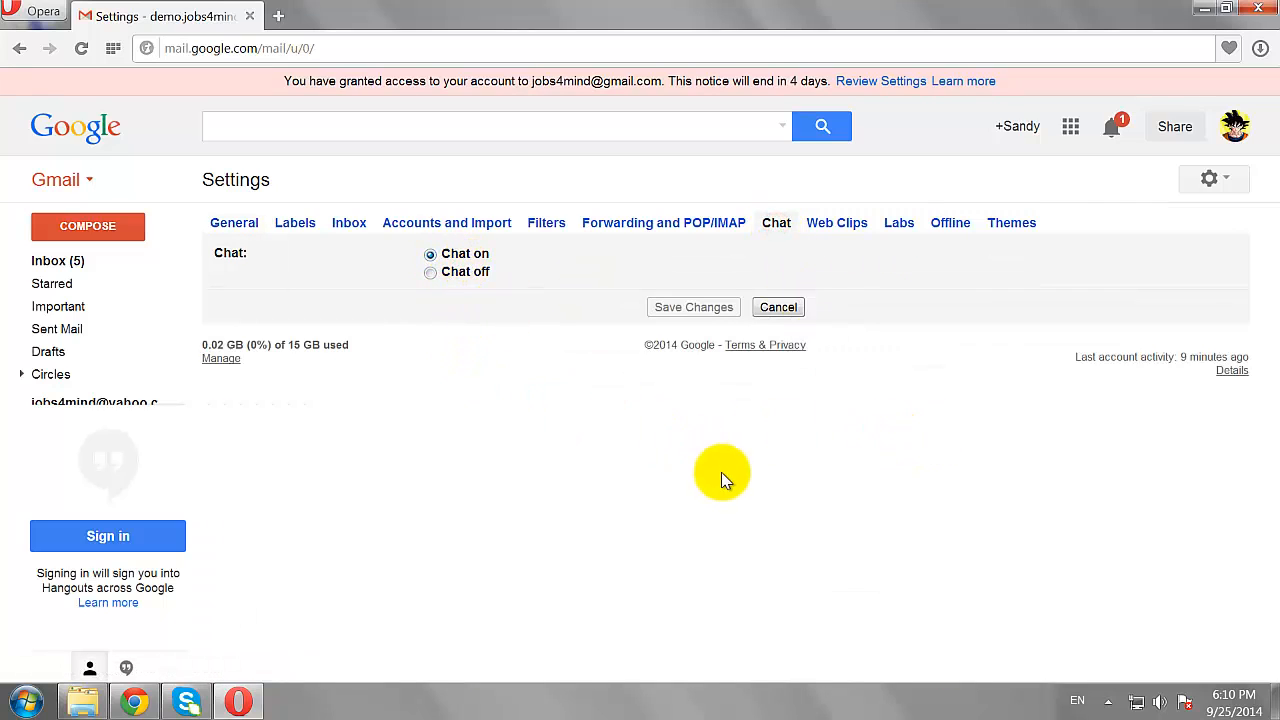